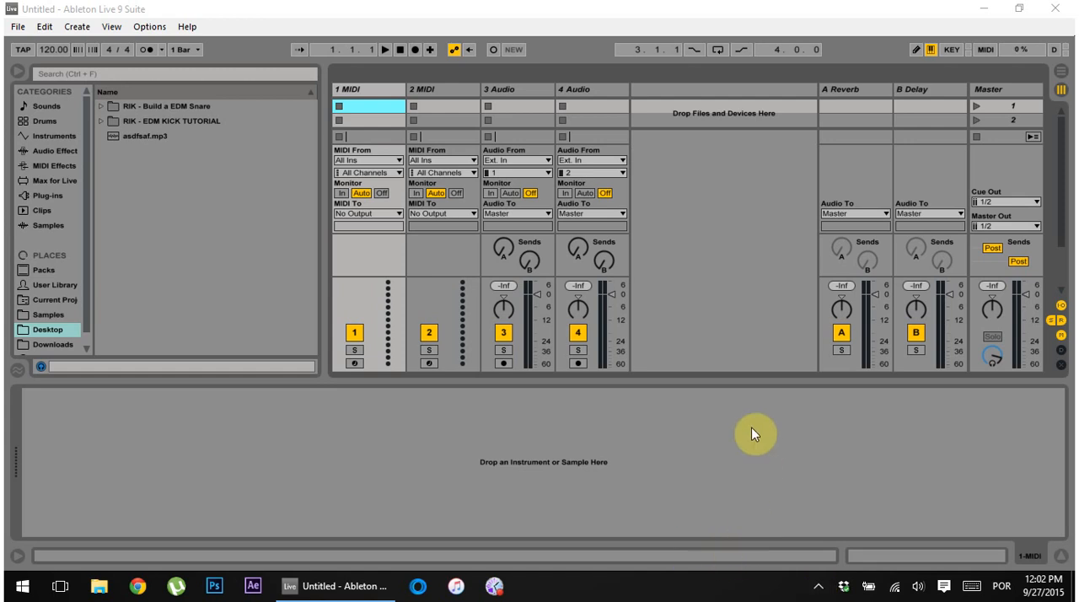
mouse_move(693, 430)
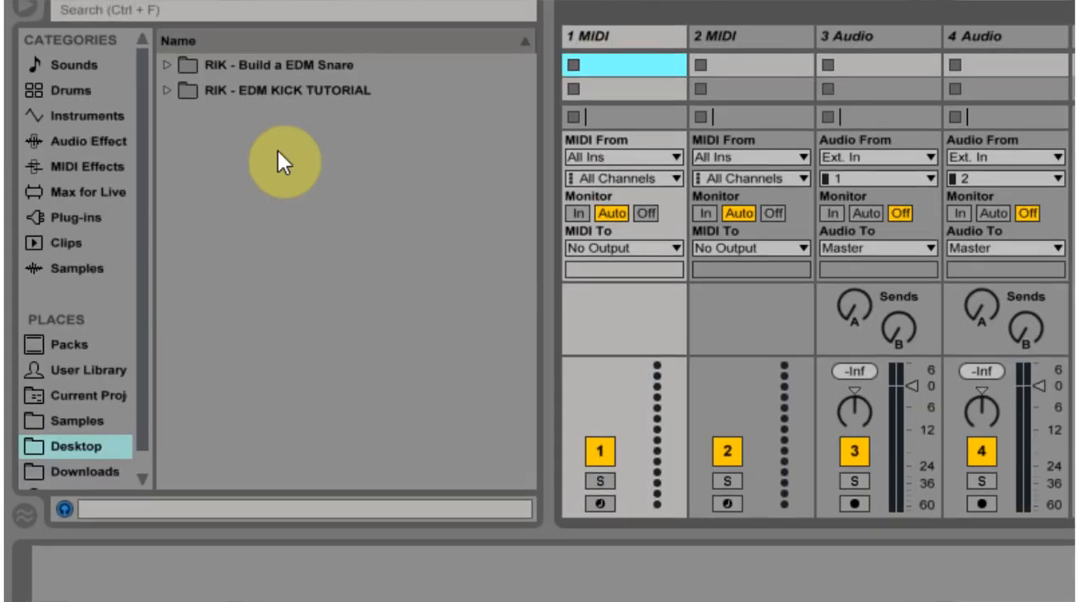
In Library preferences, set the Packs installation folder to Desktop, leaving existing packs in place.
click(252, 45)
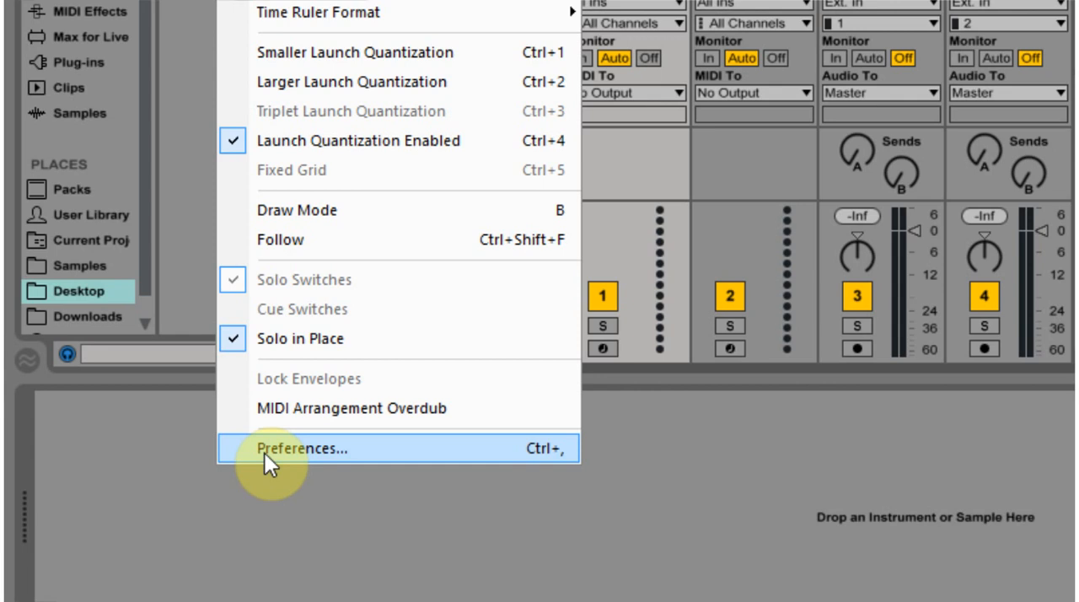
click(301, 447)
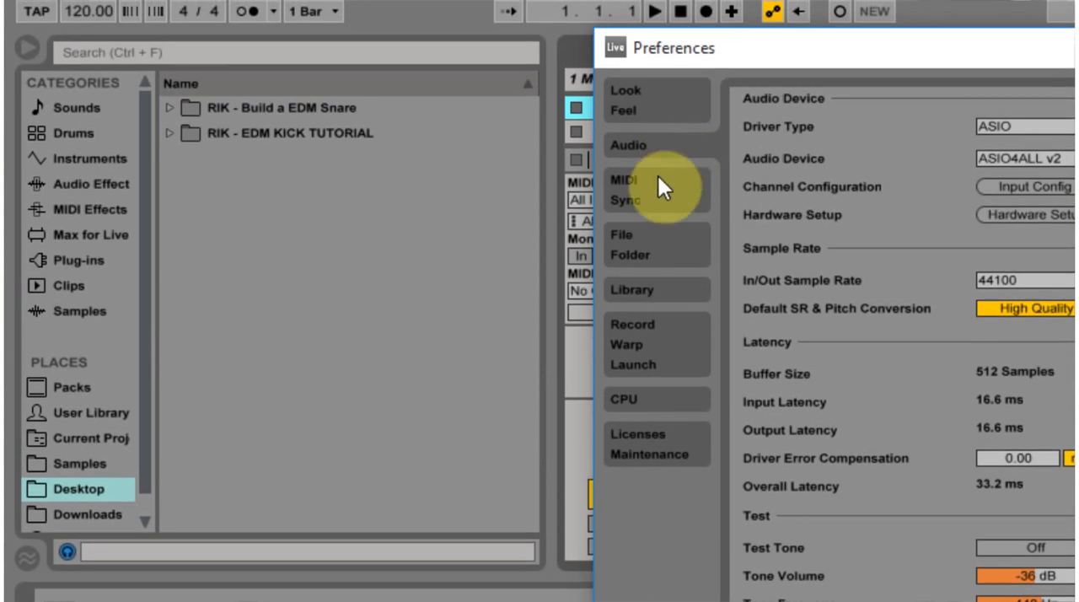
click(631, 289)
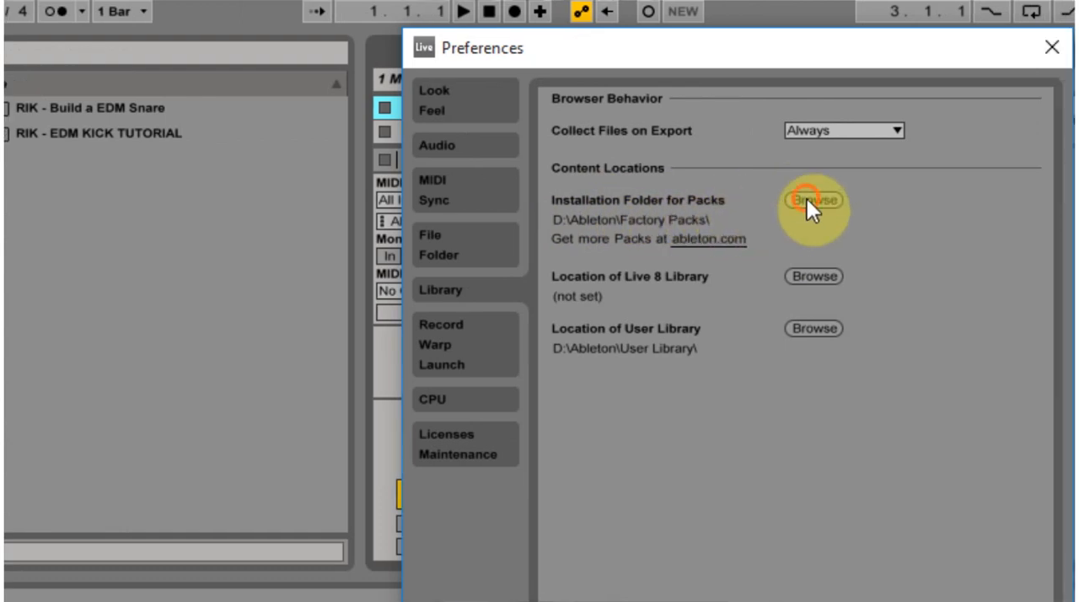
click(813, 200)
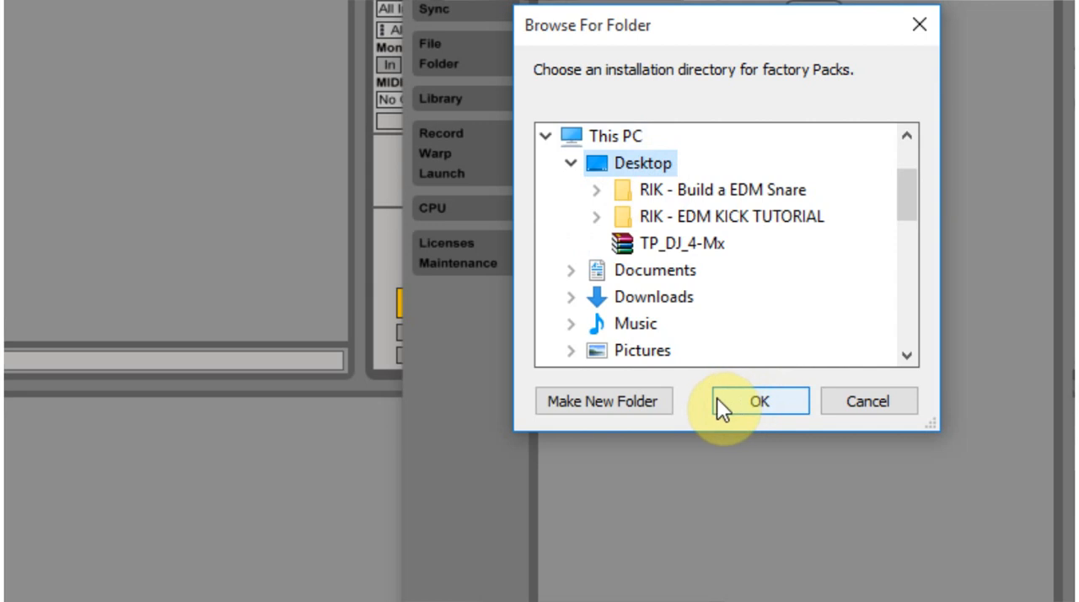
click(757, 400)
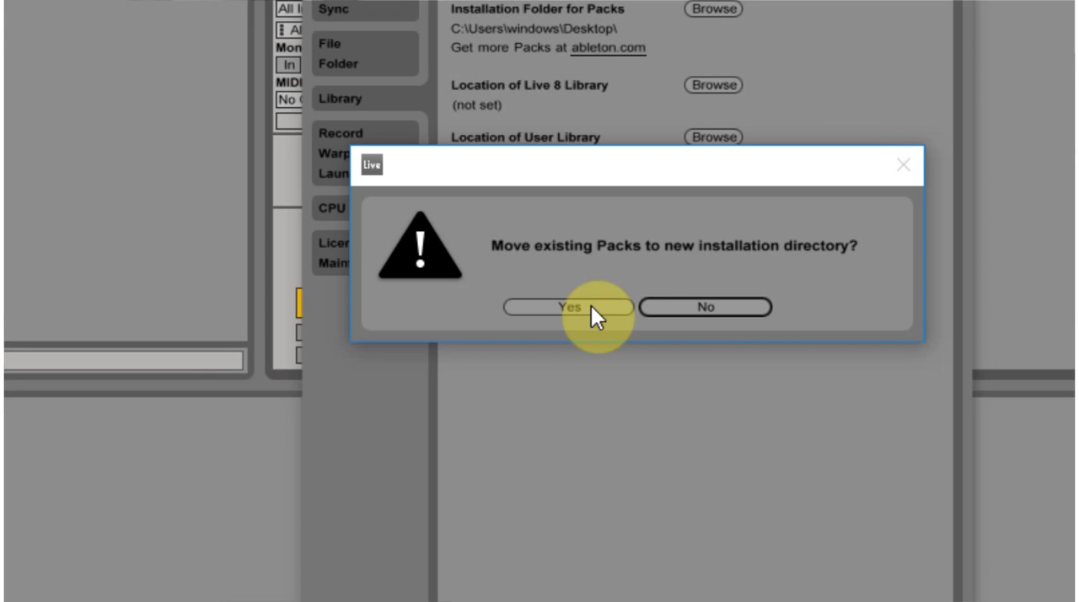
mouse_move(731, 333)
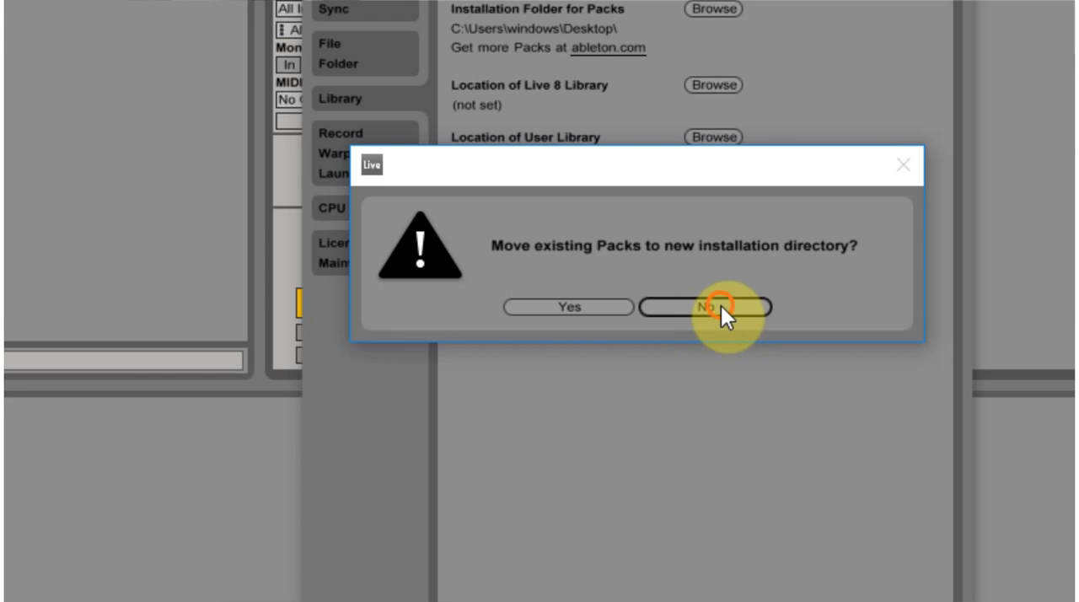
click(706, 306)
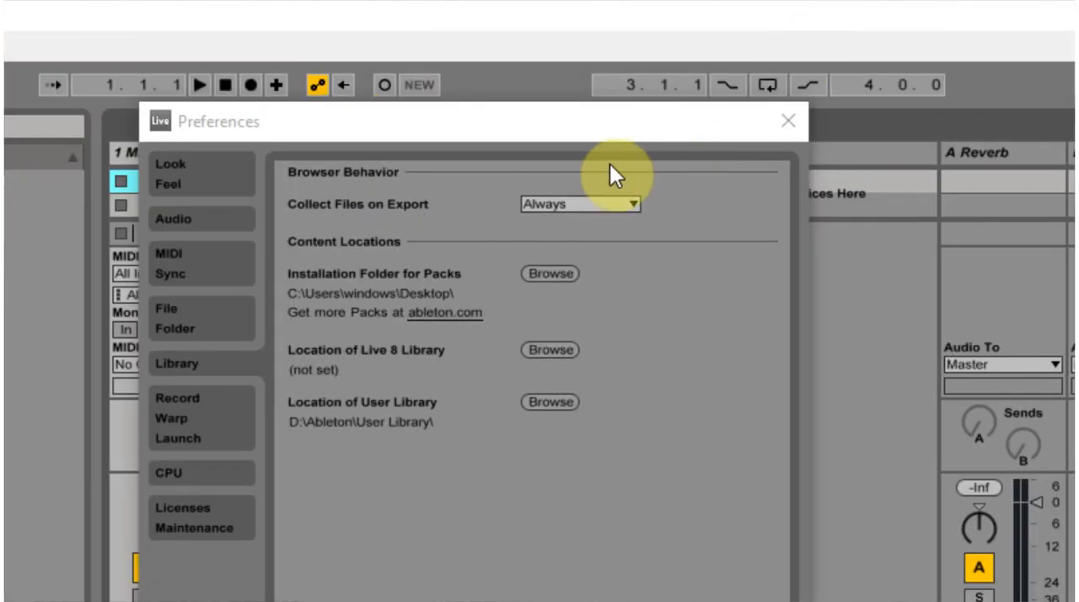
mouse_move(704, 244)
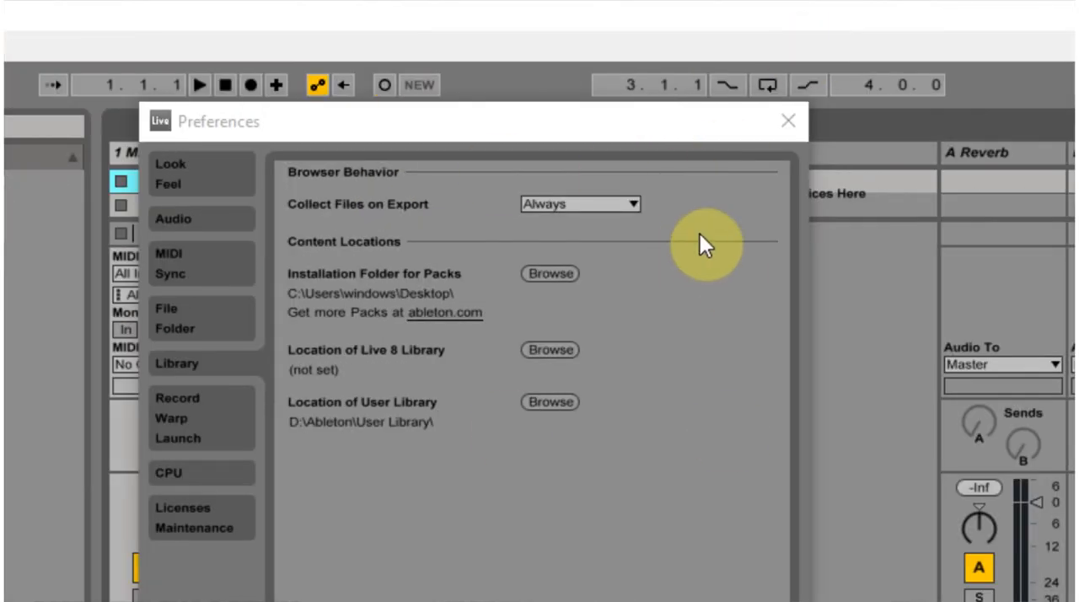
mouse_move(548, 273)
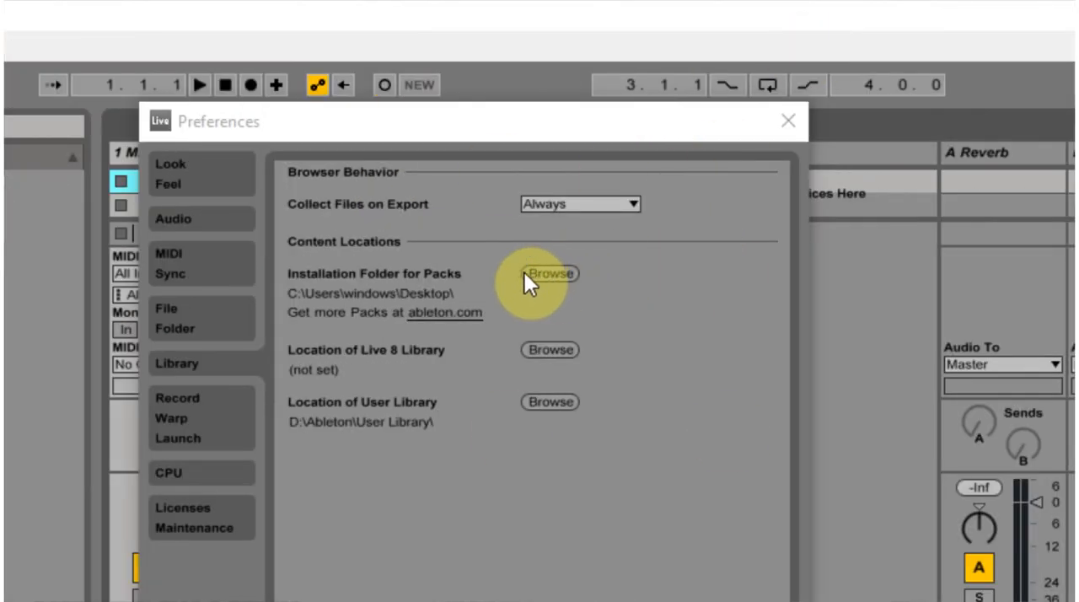
Change the Packs installation folder to D:\Ableton\Factory Packs and answer the move-packs prompt.
click(549, 273)
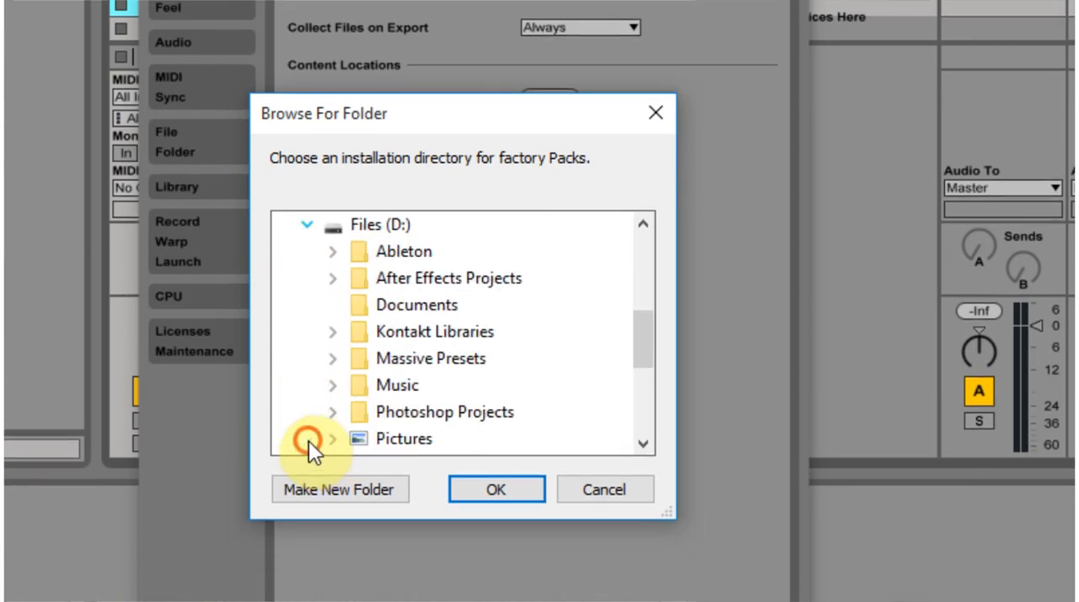
click(333, 251)
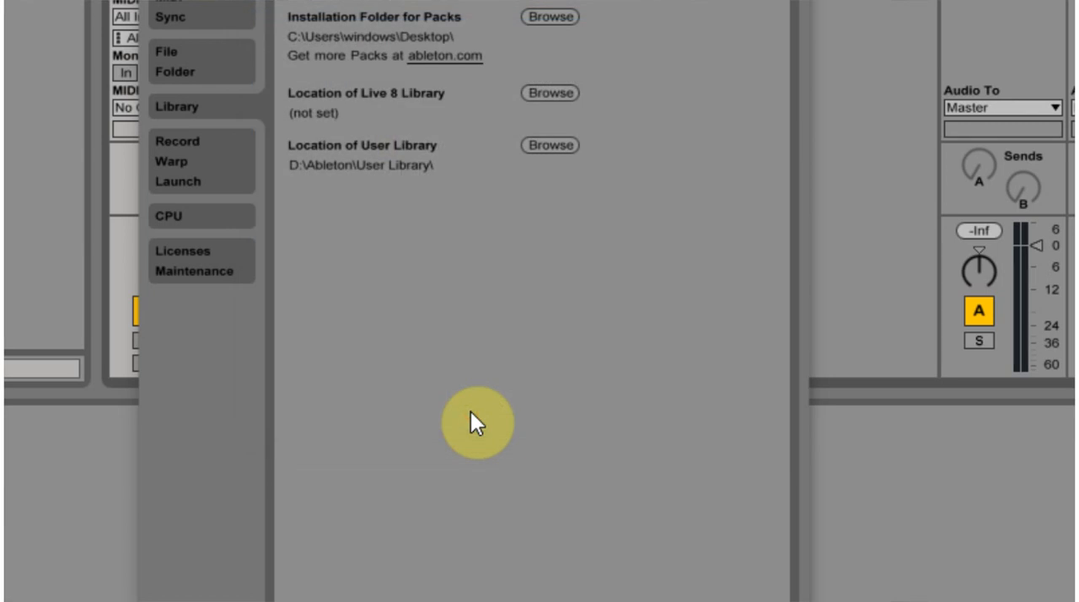
click(549, 16)
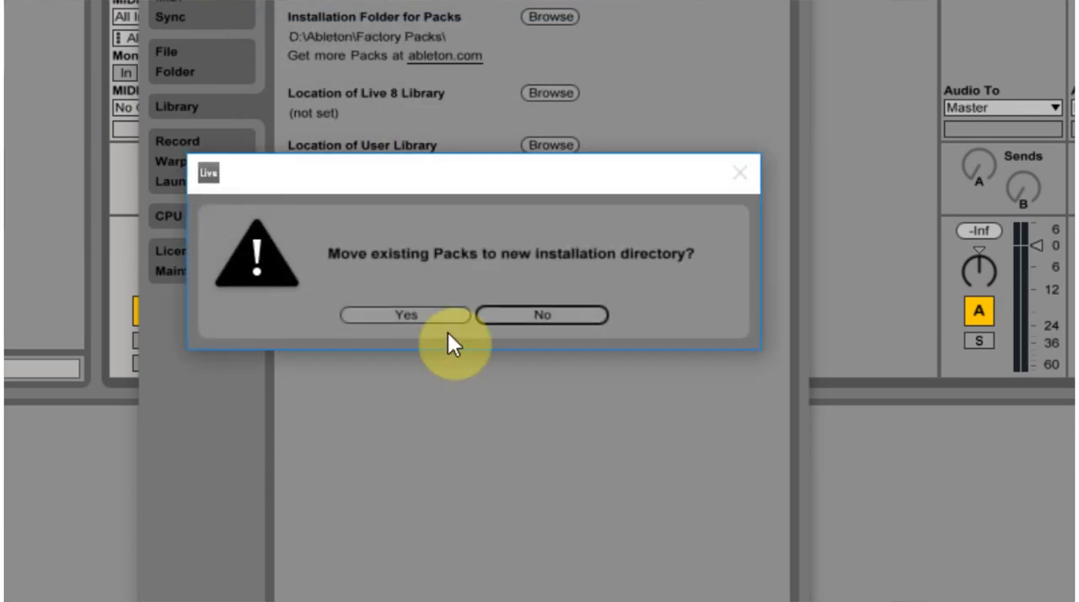
click(405, 314)
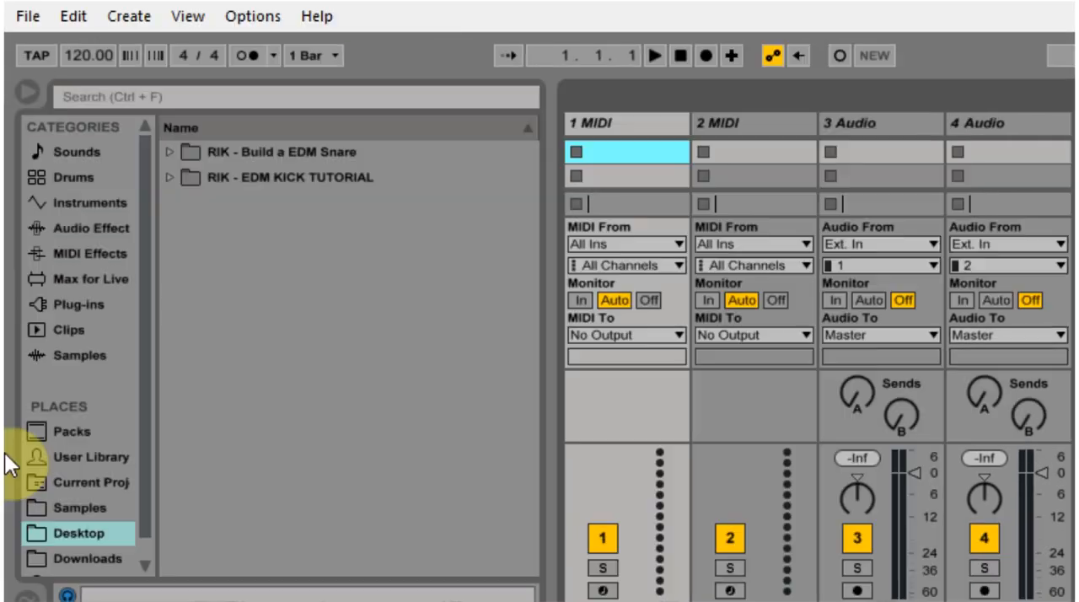
Show the installed Packs (Core Library, Grand Piano) in the browser, then switch to File Explorer.
click(72, 407)
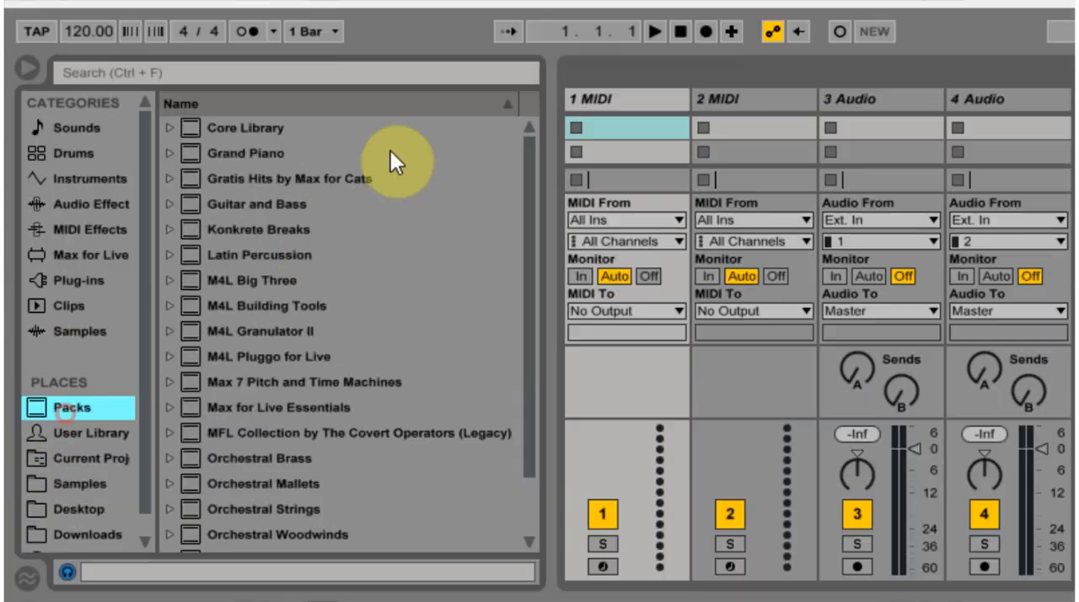
click(990, 13)
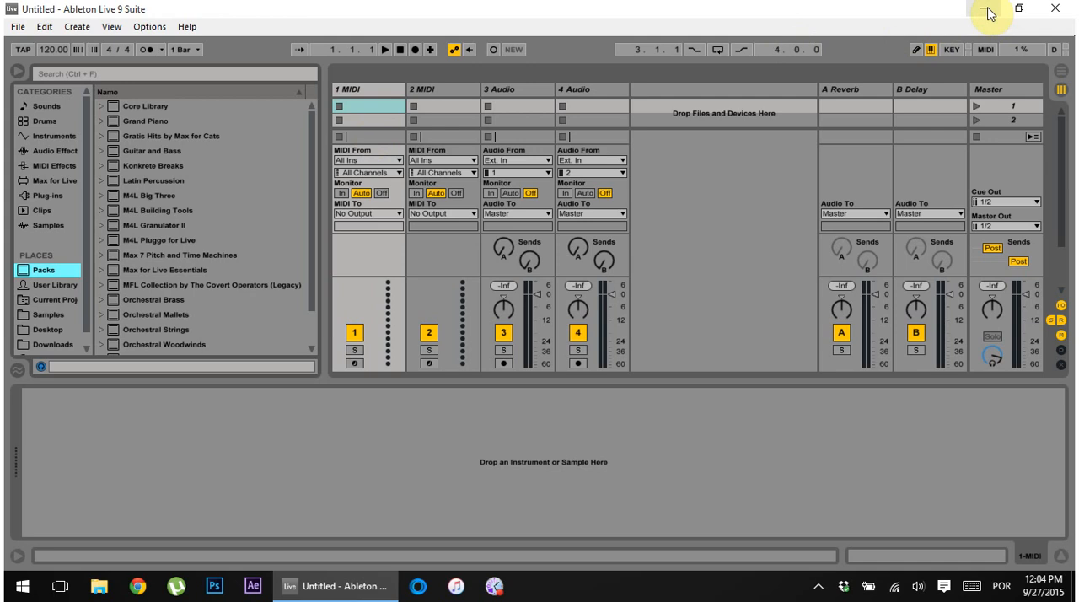
mouse_move(990, 13)
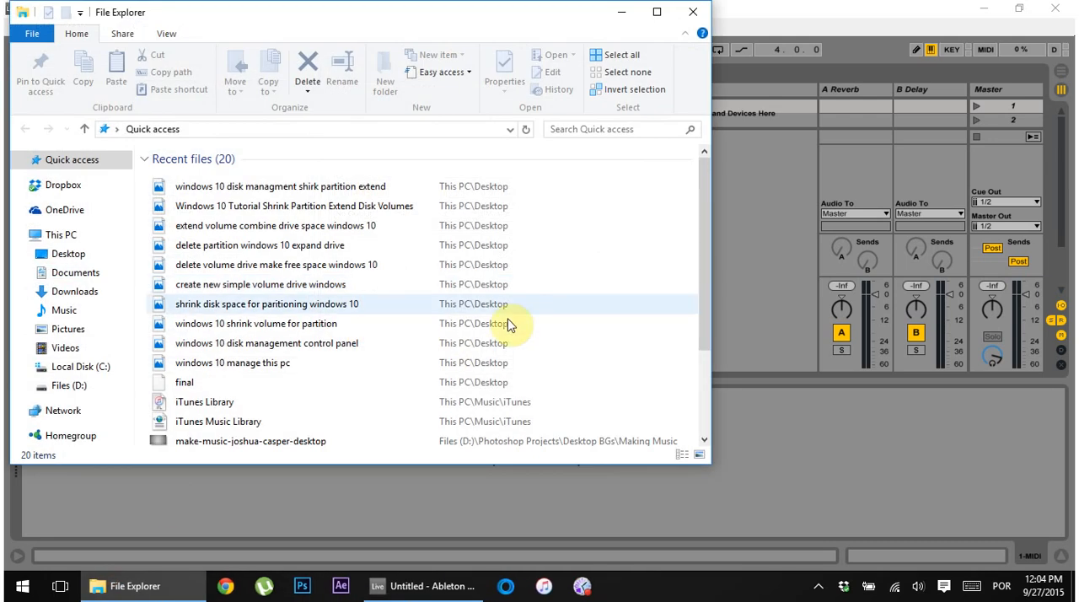
Move The Forge by Hecq, Unnatural Selection and Vinyl Classics into D:\Ableton\Factory Packs.
click(69, 385)
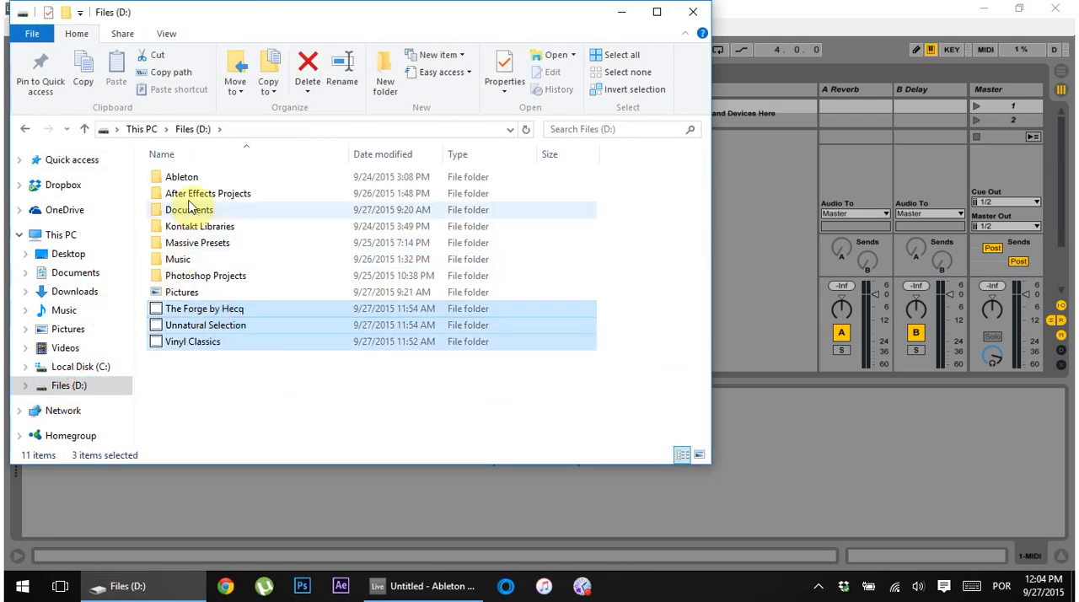
drag(204, 325, 181, 176)
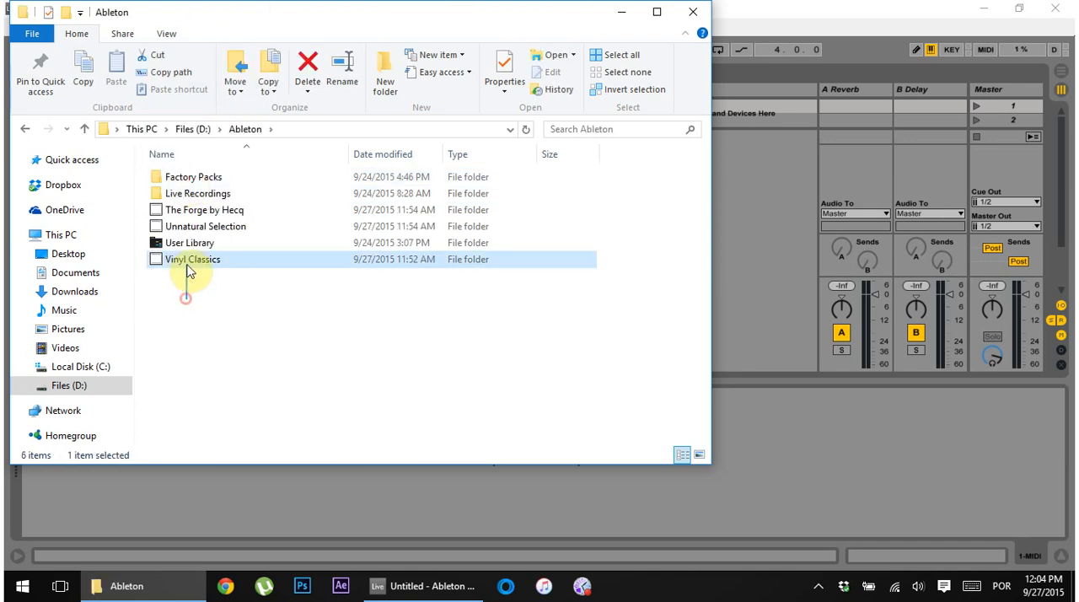
click(202, 210)
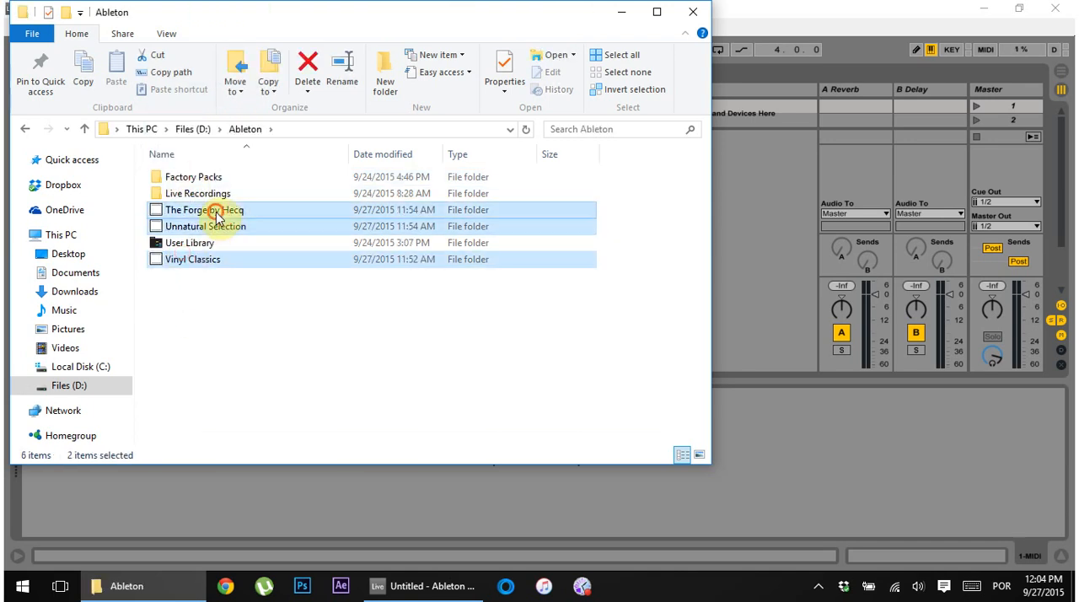
click(307, 67)
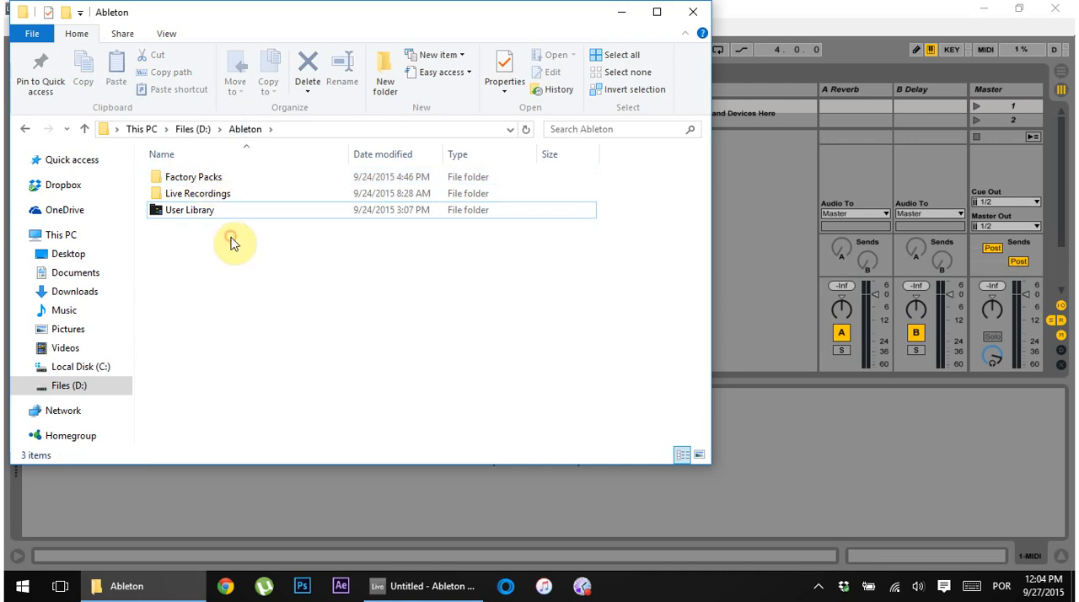
double_click(193, 176)
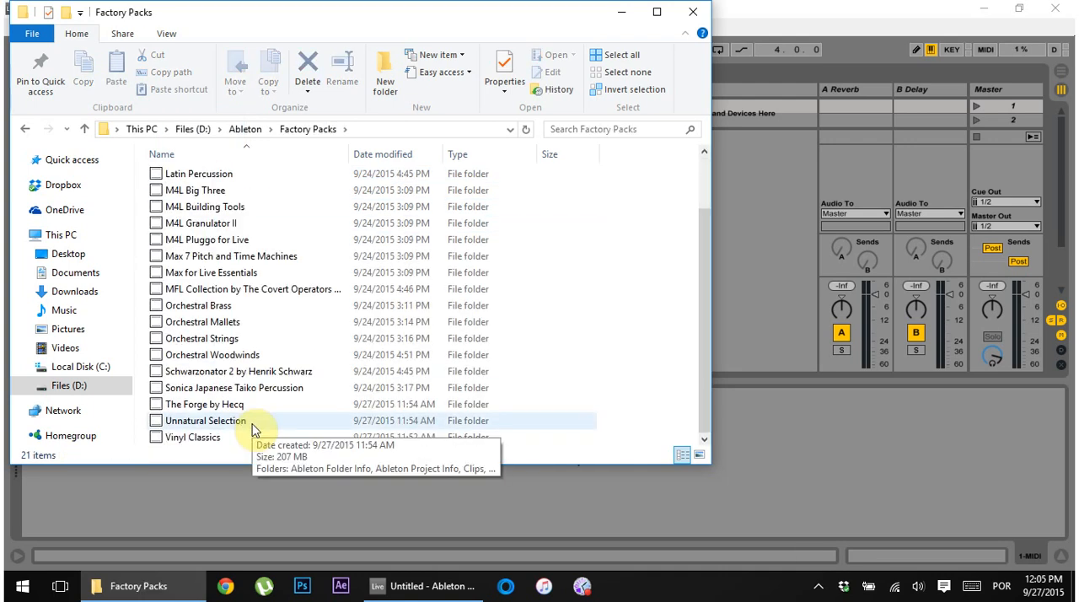
mouse_move(643, 108)
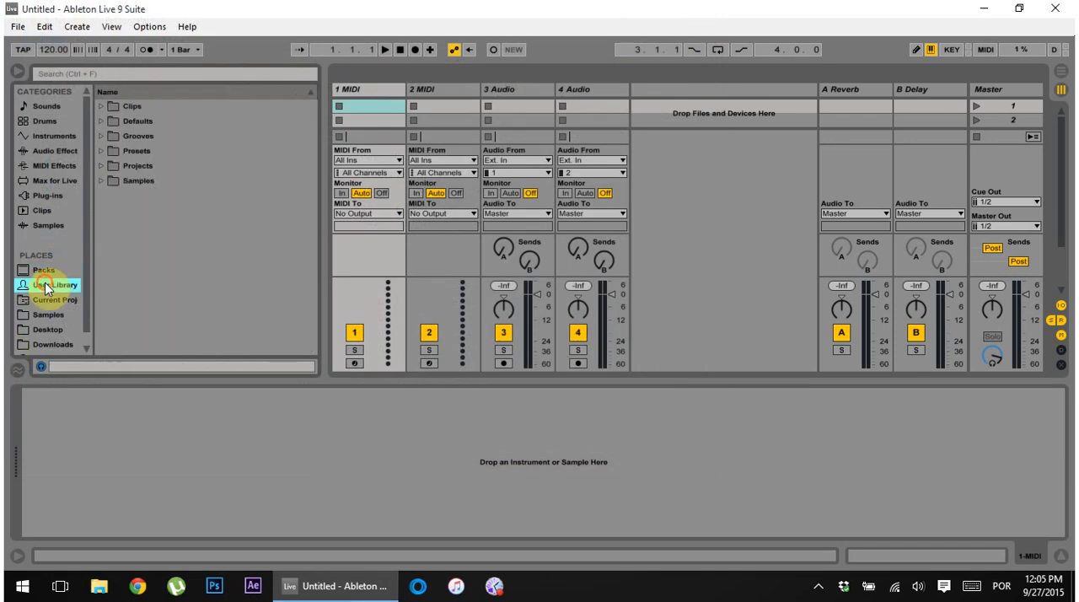
Review the Packs list down to Sonica Japanese Taiko Percussion, then open the Options menu.
click(44, 270)
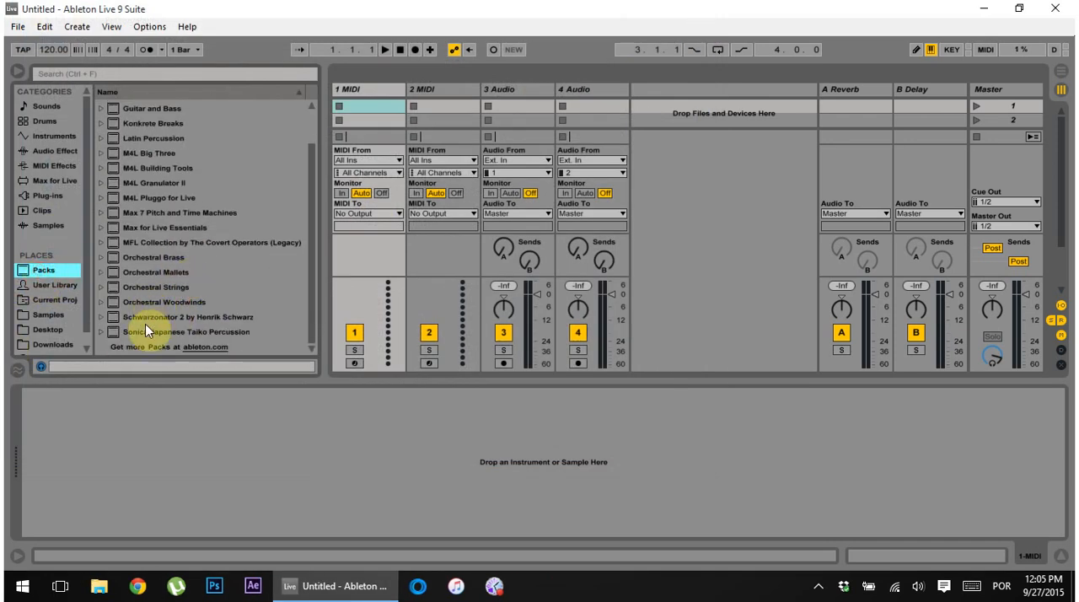
mouse_move(177, 301)
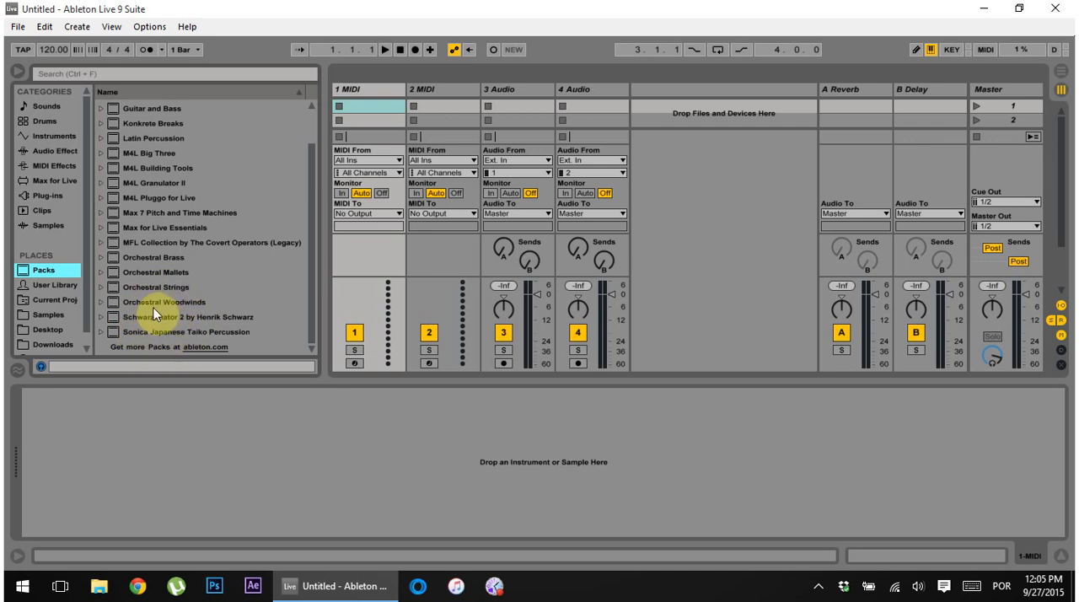
mouse_move(141, 344)
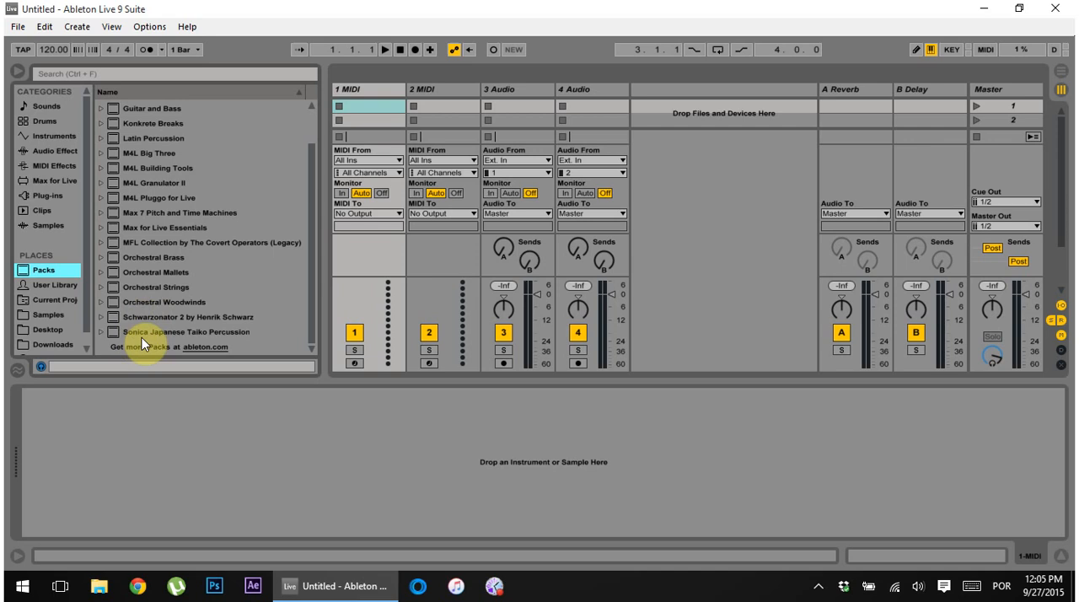
click(149, 26)
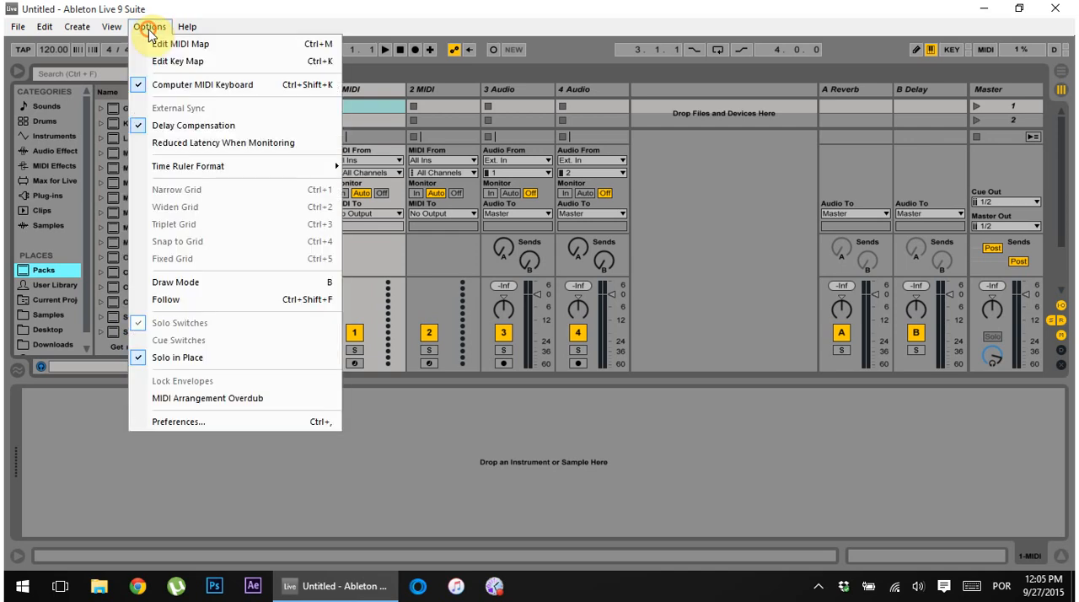
Re-set the Packs installation folder to D:\Ableton\Factory Packs, declining to move existing packs.
click(178, 421)
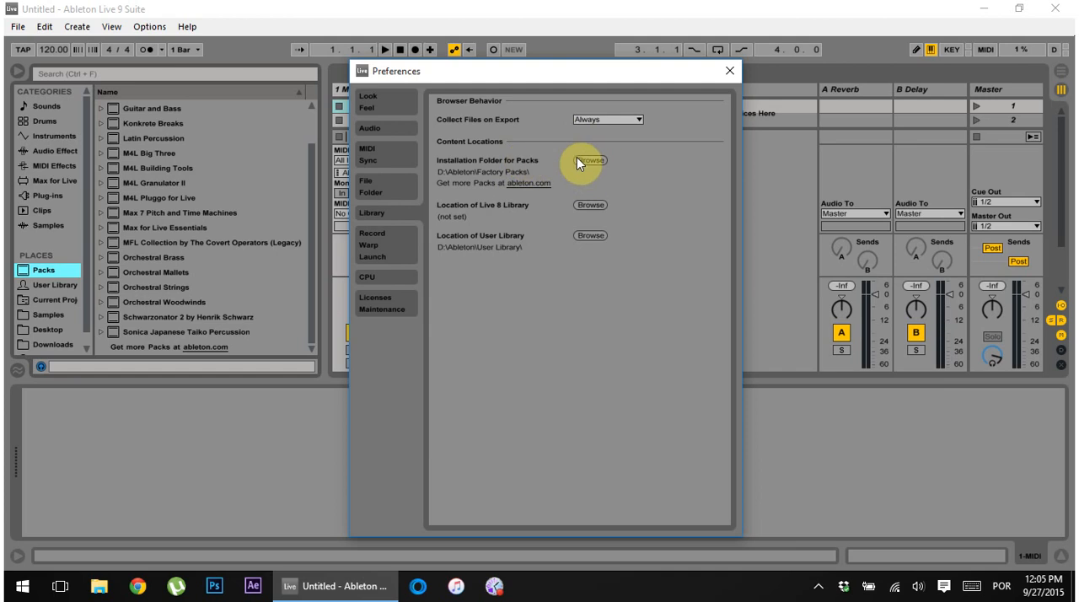
click(590, 160)
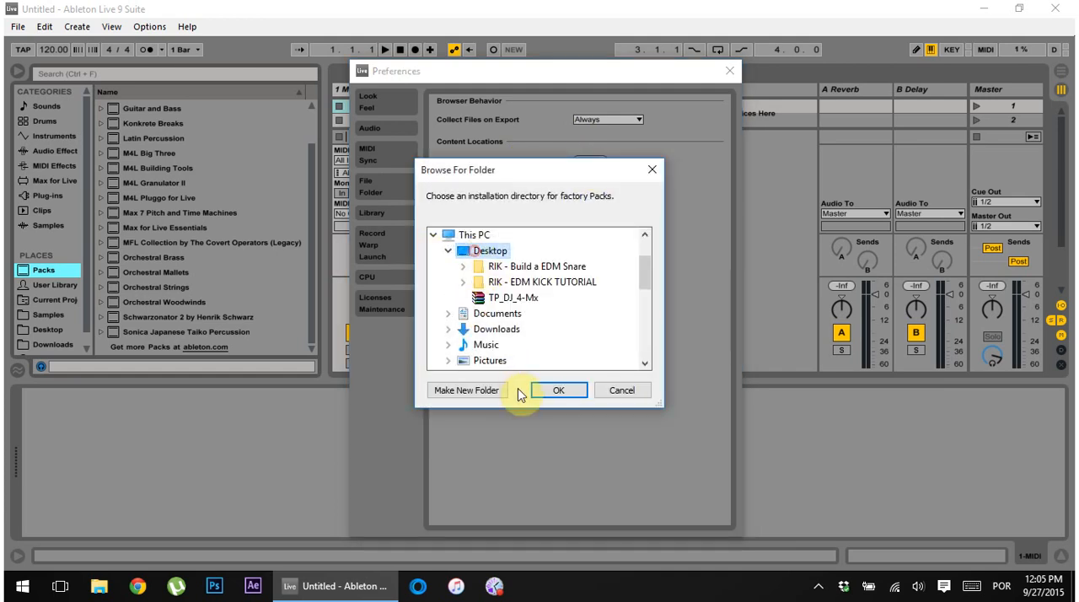
click(558, 389)
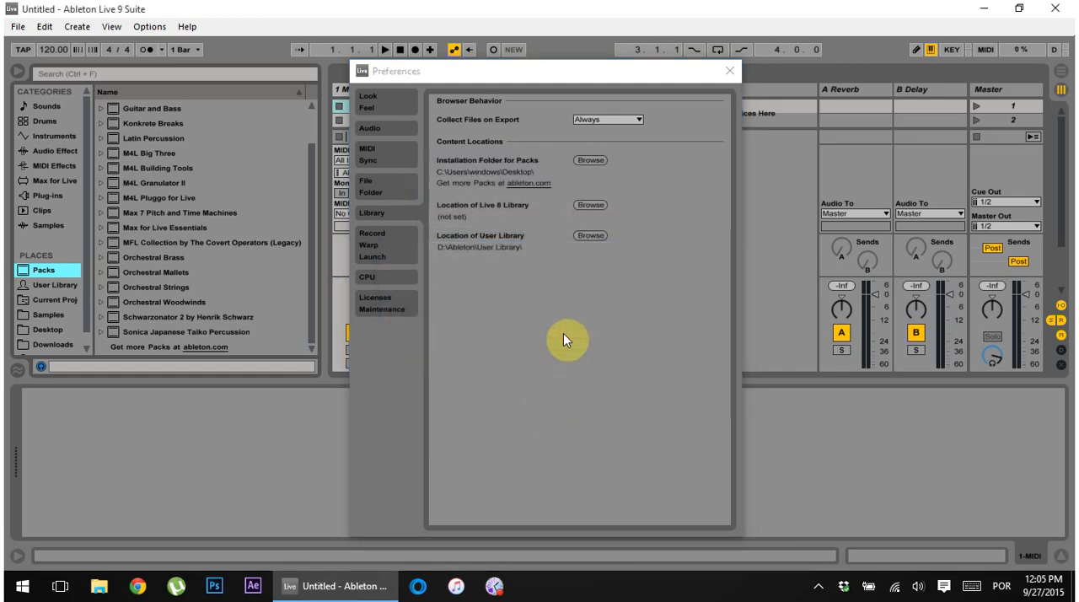
click(590, 159)
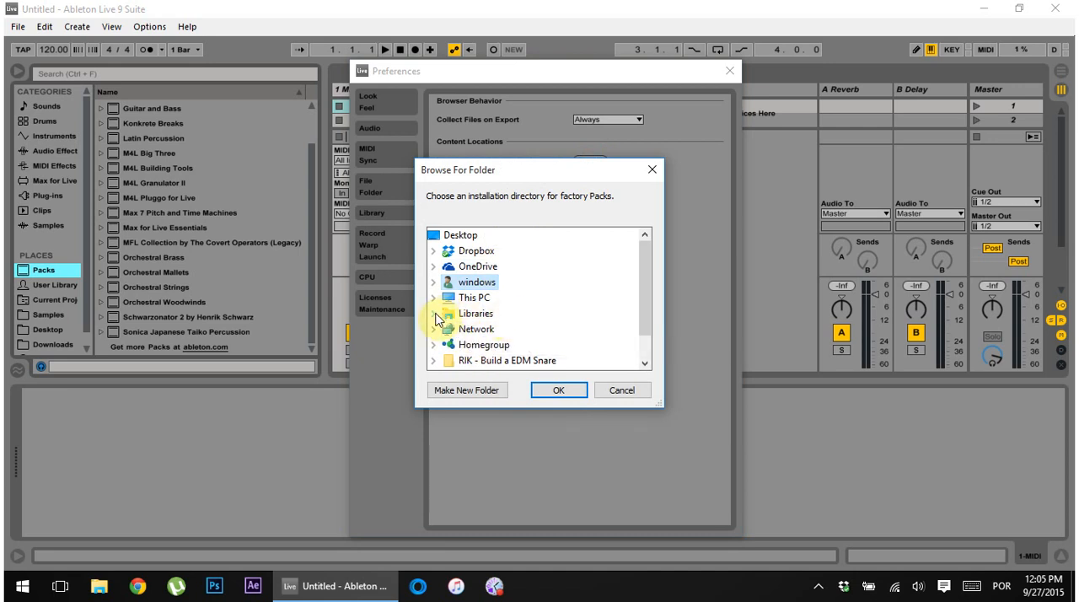
click(433, 297)
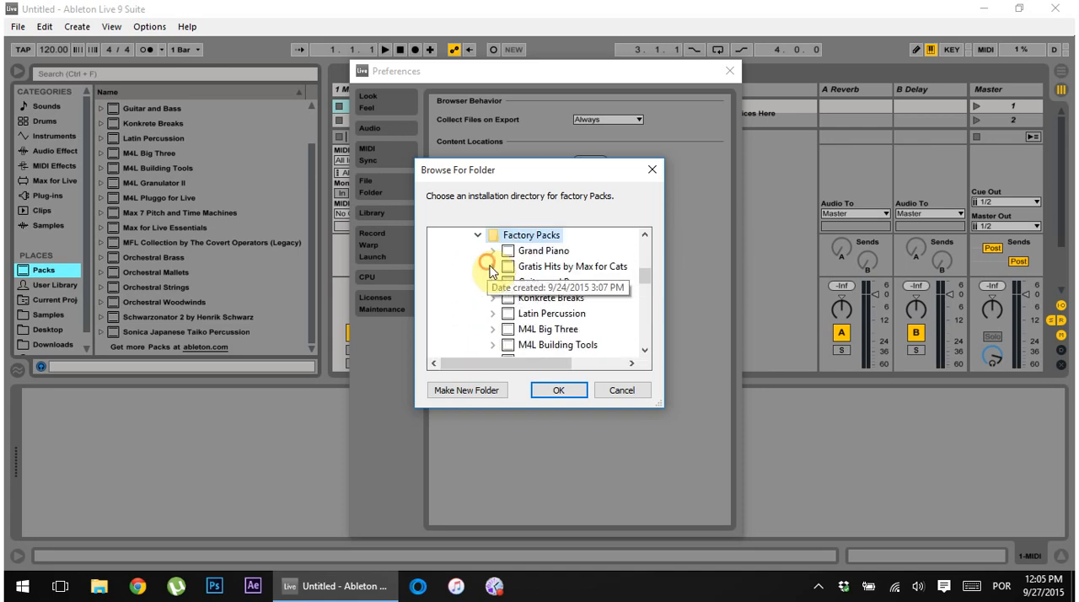
click(557, 389)
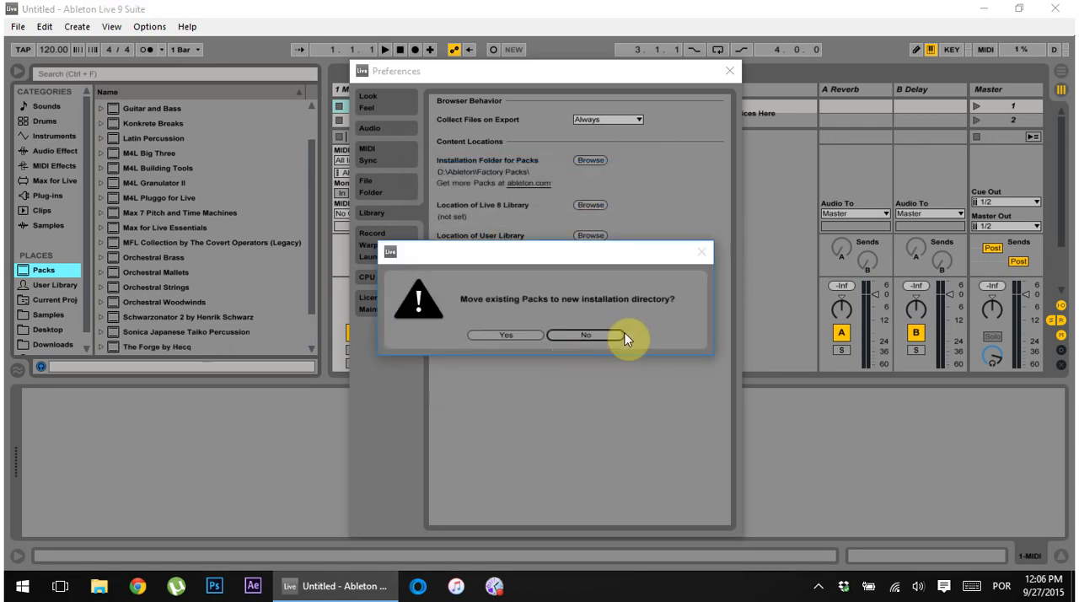
click(586, 335)
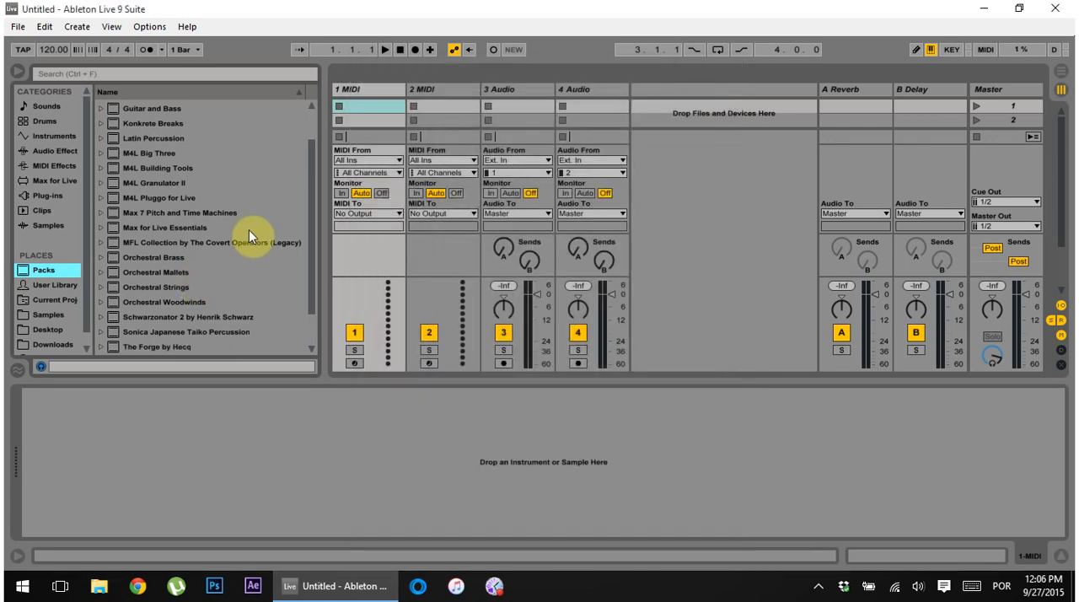
scroll(down, 3)
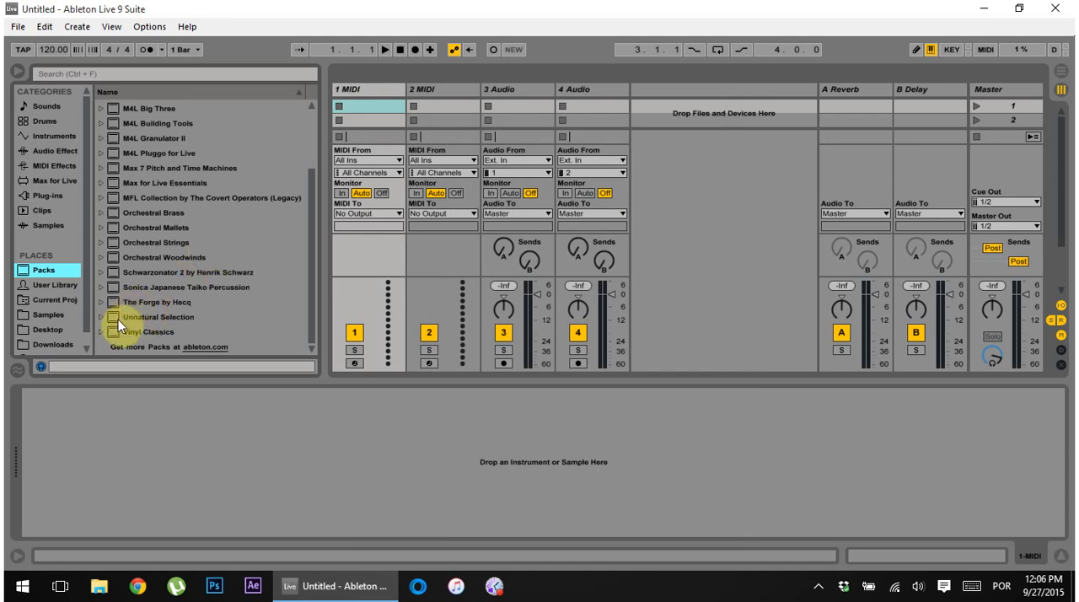
mouse_move(177, 316)
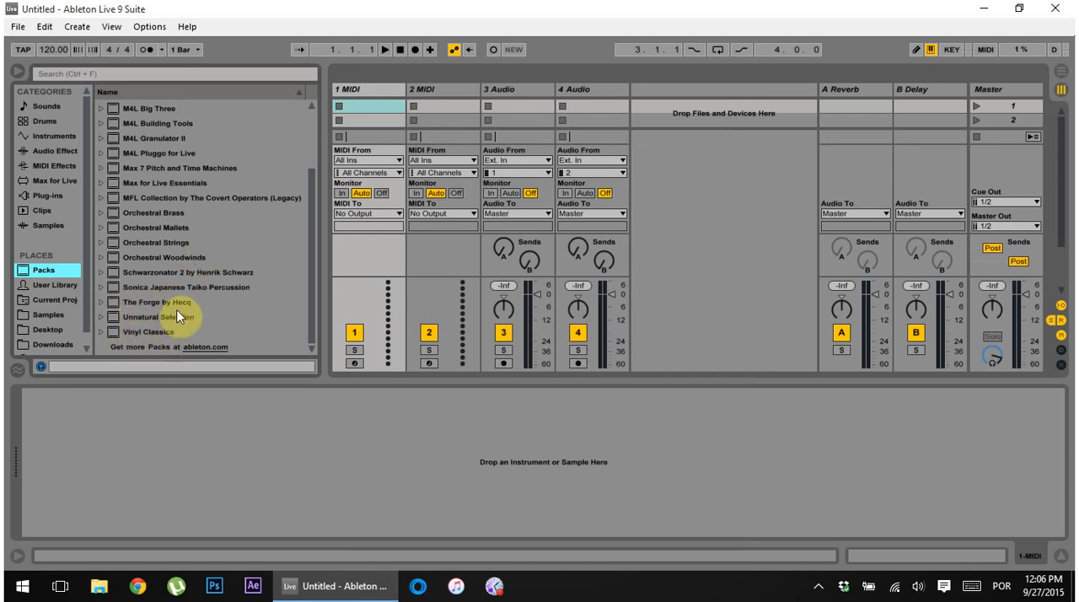
mouse_move(147, 331)
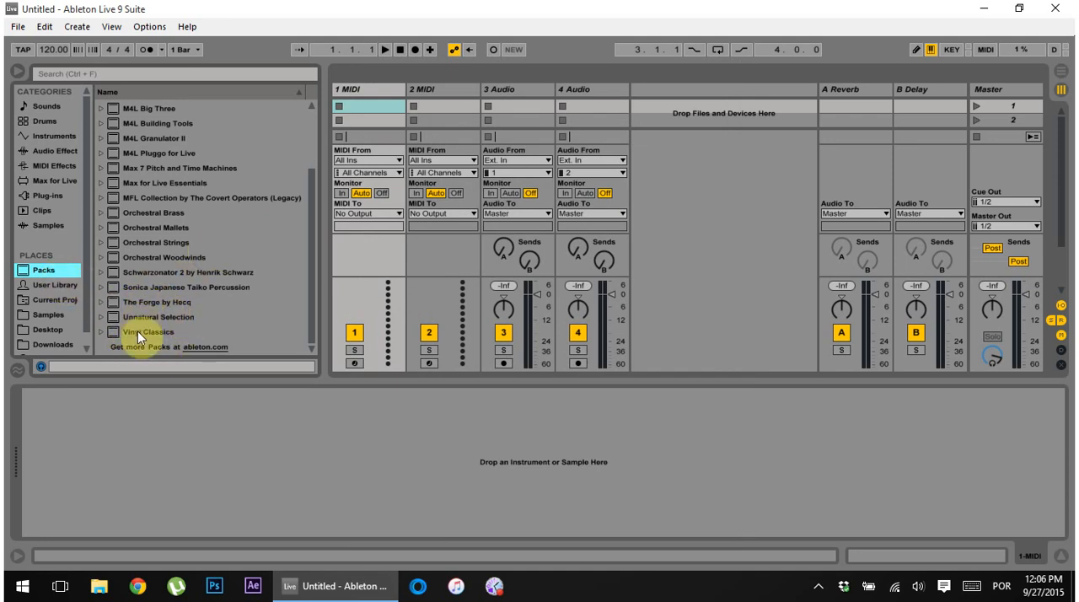